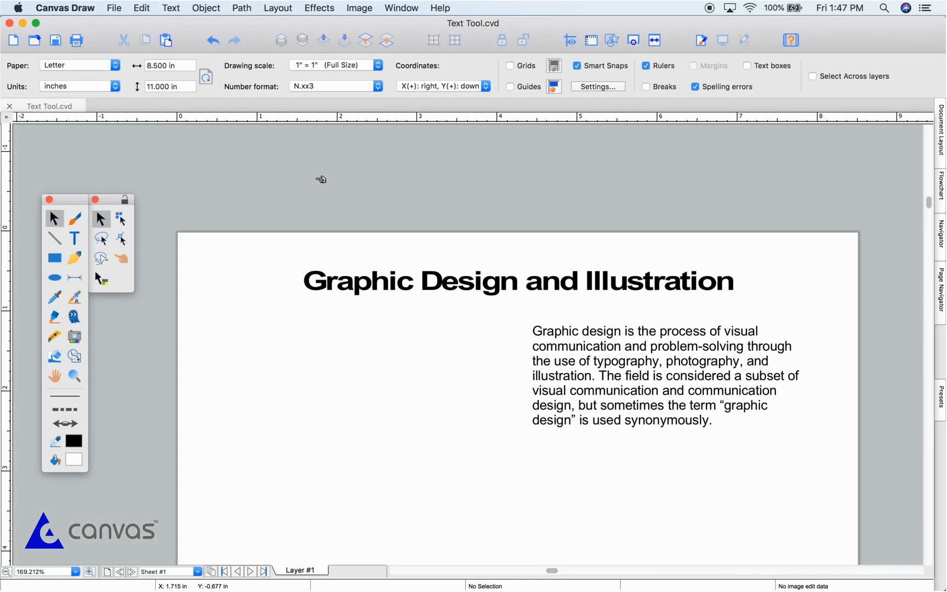
mouse_move(50, 174)
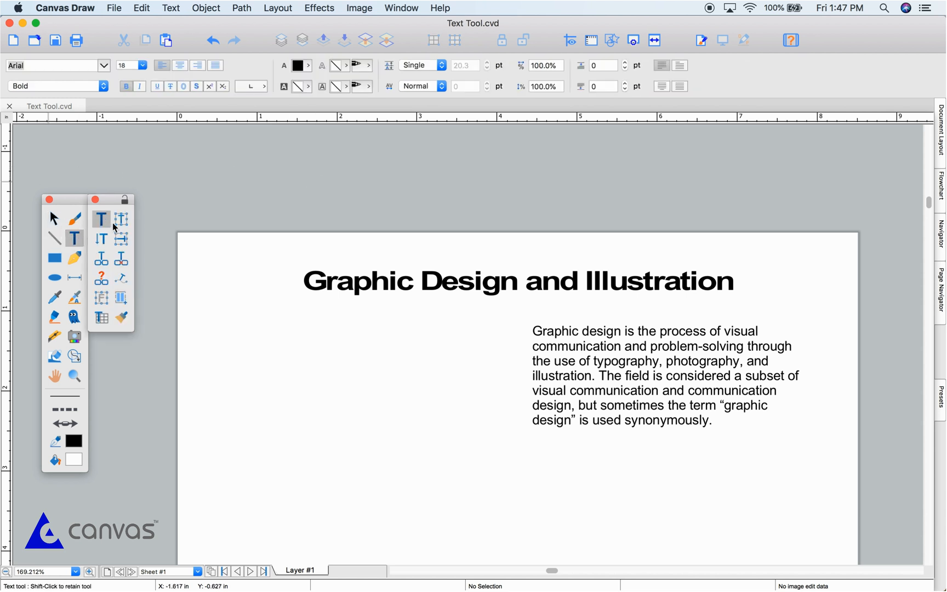
mouse_move(220, 303)
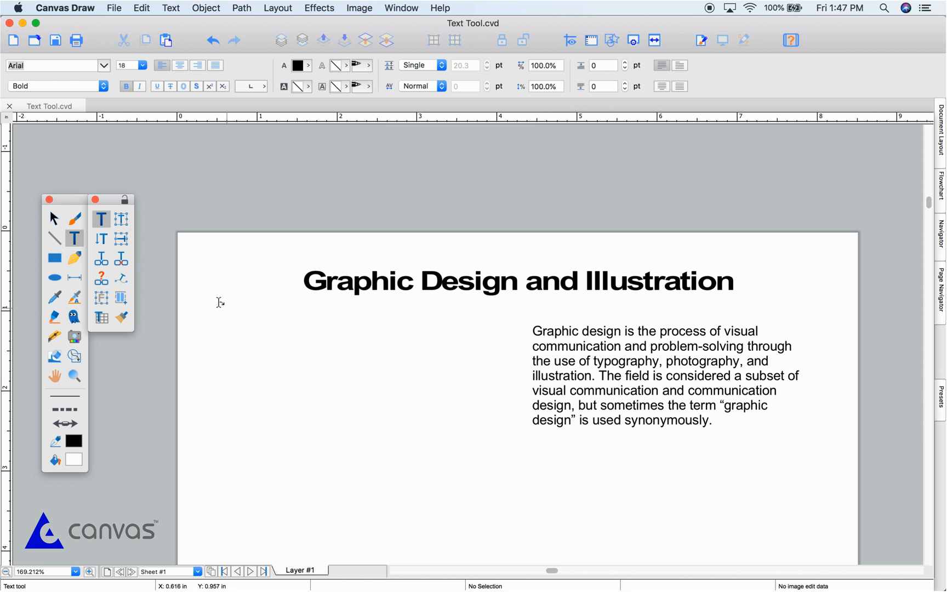
mouse_move(211, 316)
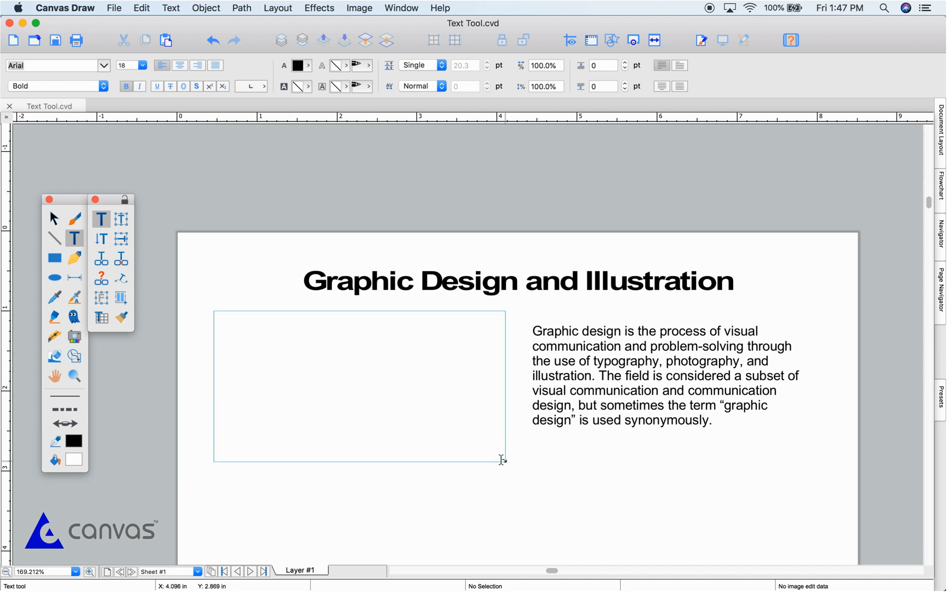
- Finish the text box and enter the bold word 'Hello!' inside it
left_click(359, 386)
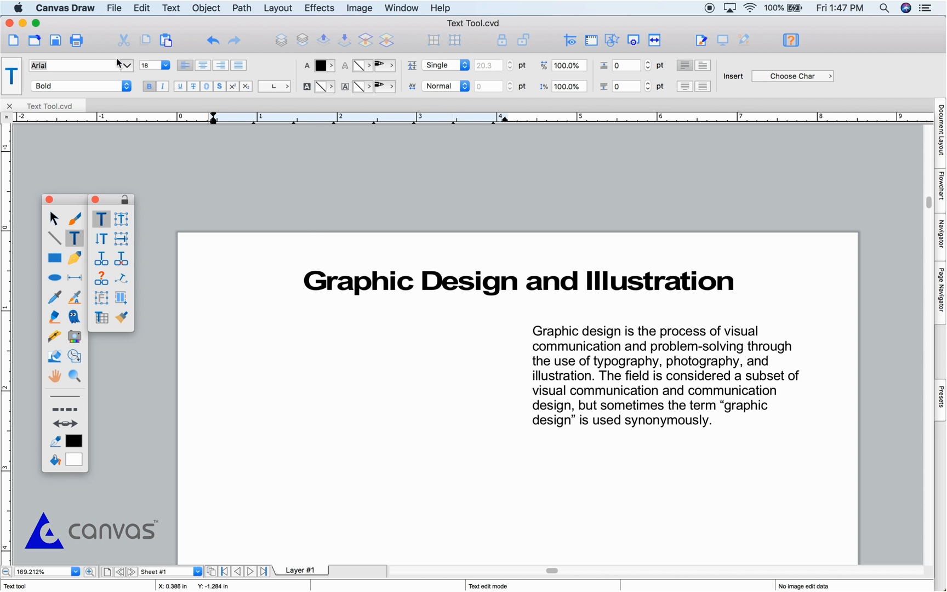
left_click(214, 320)
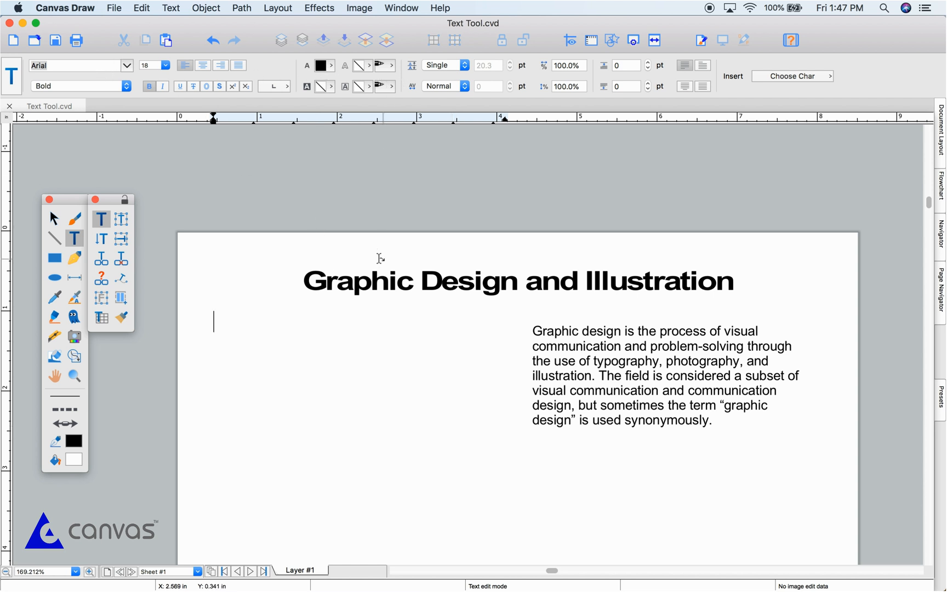
type("Hello!")
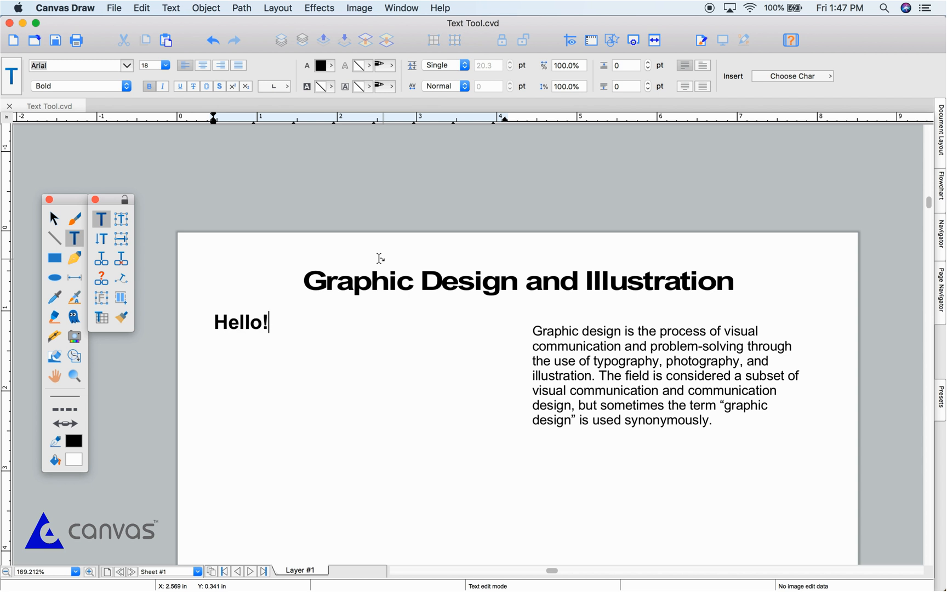
left_click(53, 218)
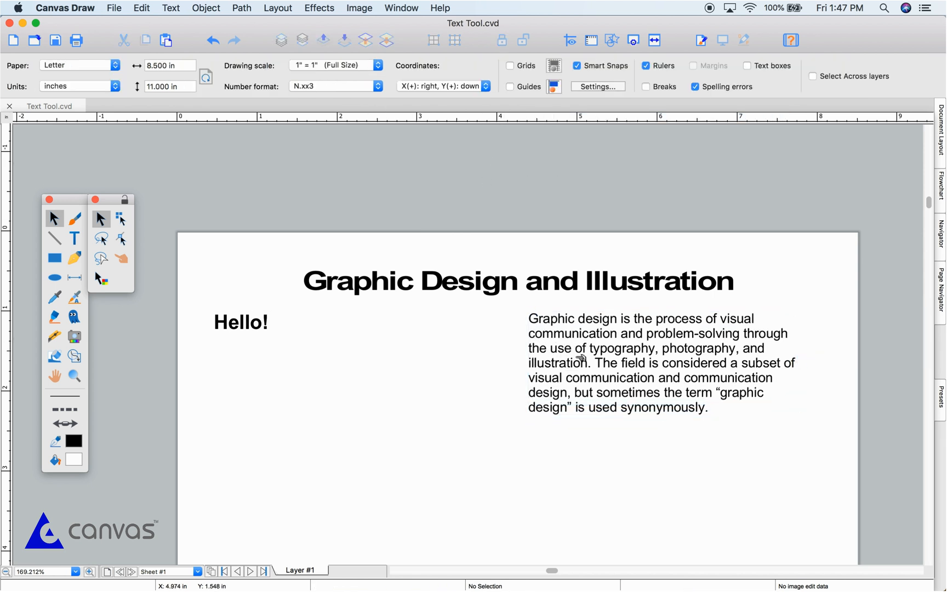
- Select the graphic design paragraph and set its font to Avenir Book
left_click(658, 363)
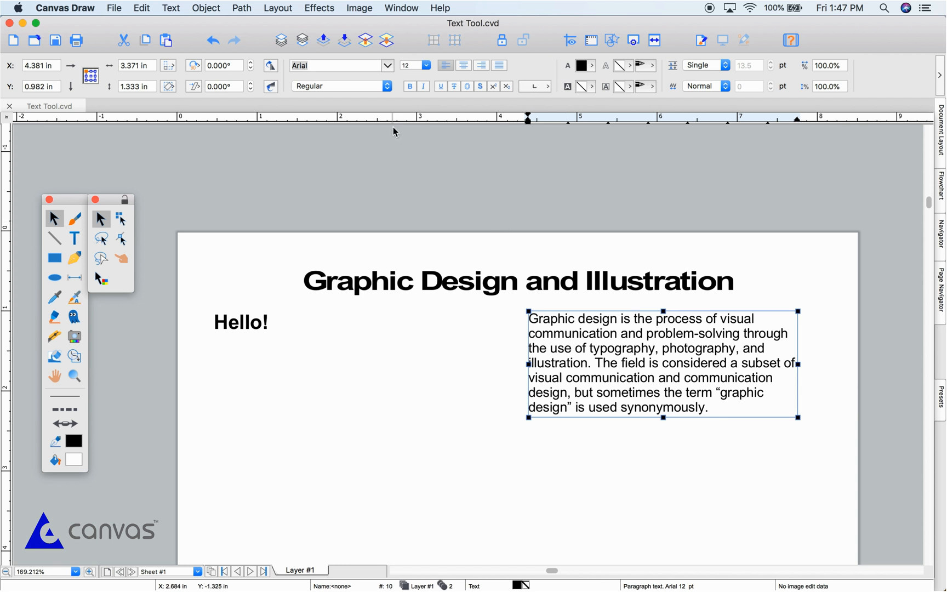
left_click(387, 66)
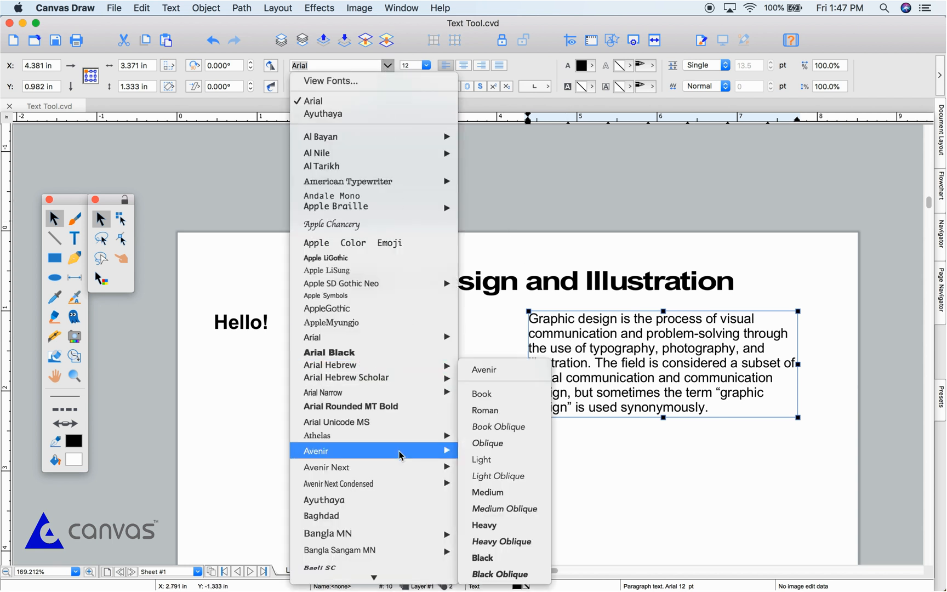
left_click(481, 393)
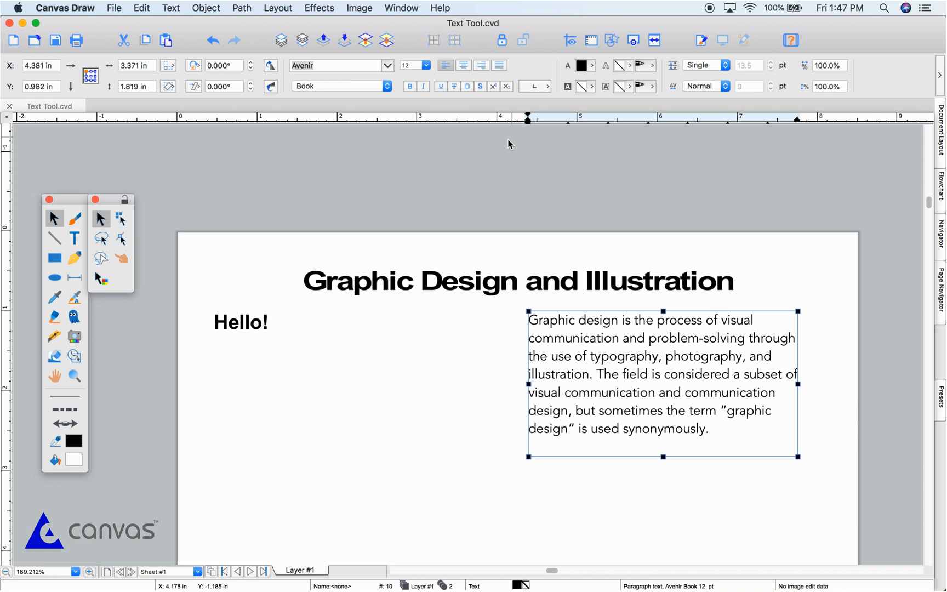
left_click(591, 66)
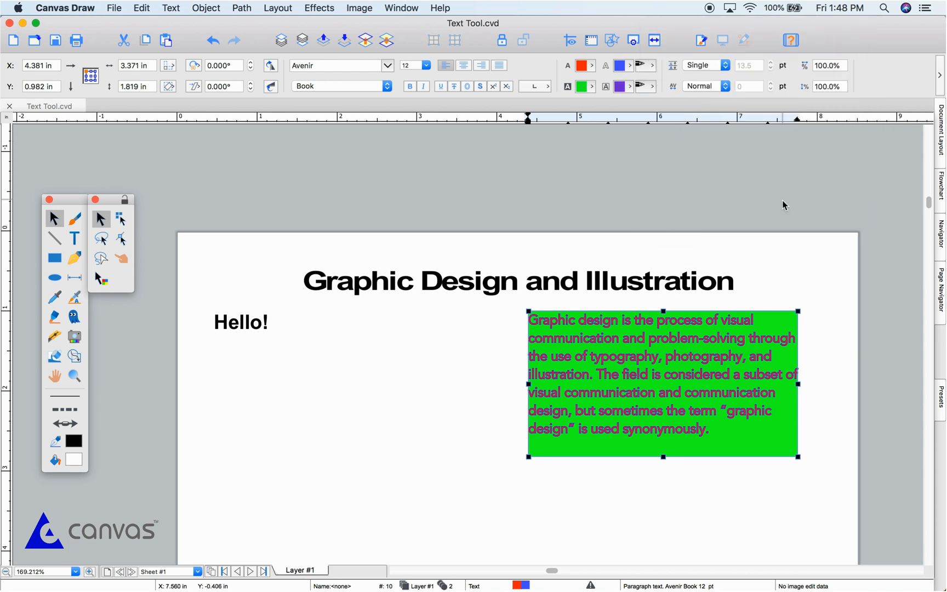
mouse_move(771, 334)
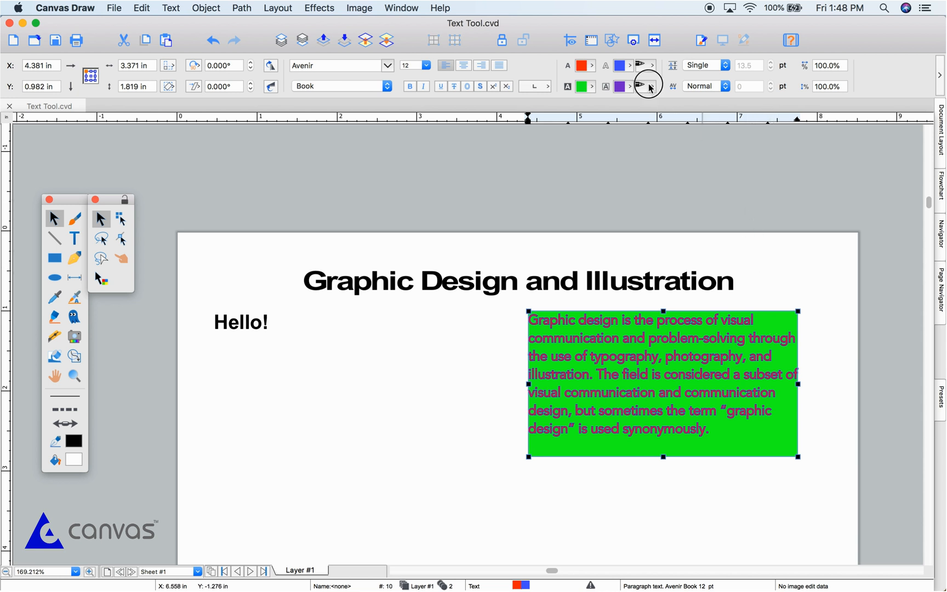
- Adjust the paragraph's colours and draw a wavy Bezier curve below it
left_click(644, 86)
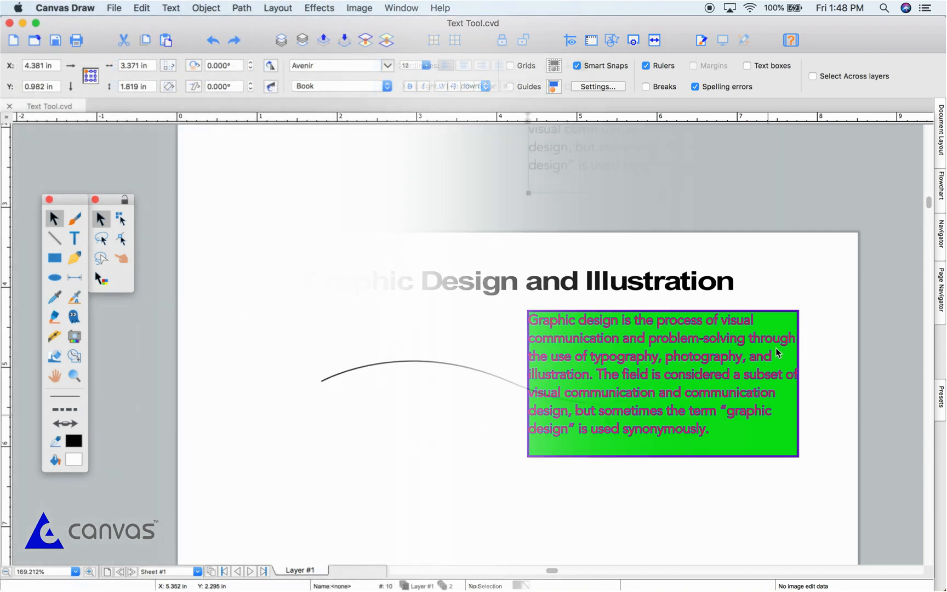
left_click(74, 238)
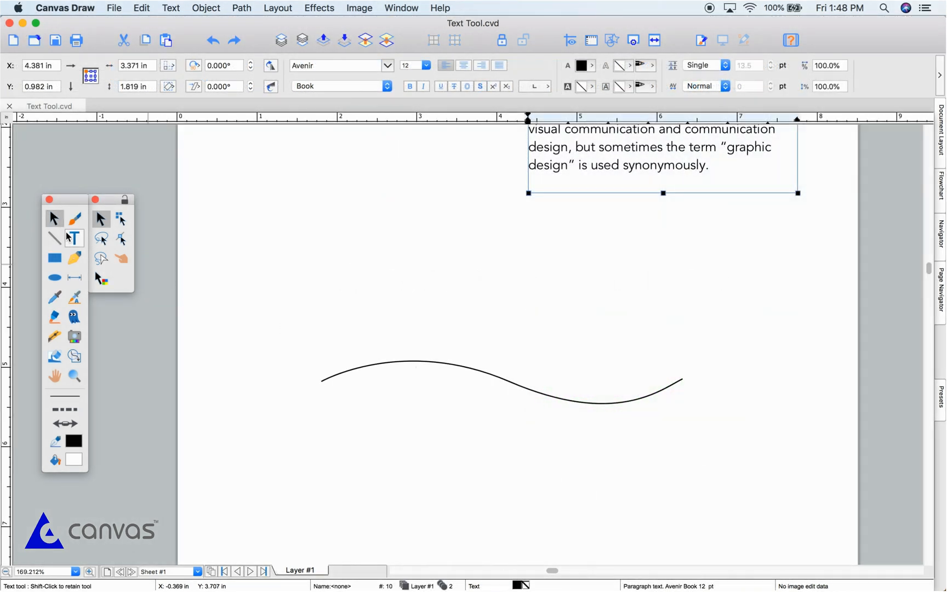
- Use the Path Text tool to run 'Curved text on a line.' along the wavy curve
left_click(121, 279)
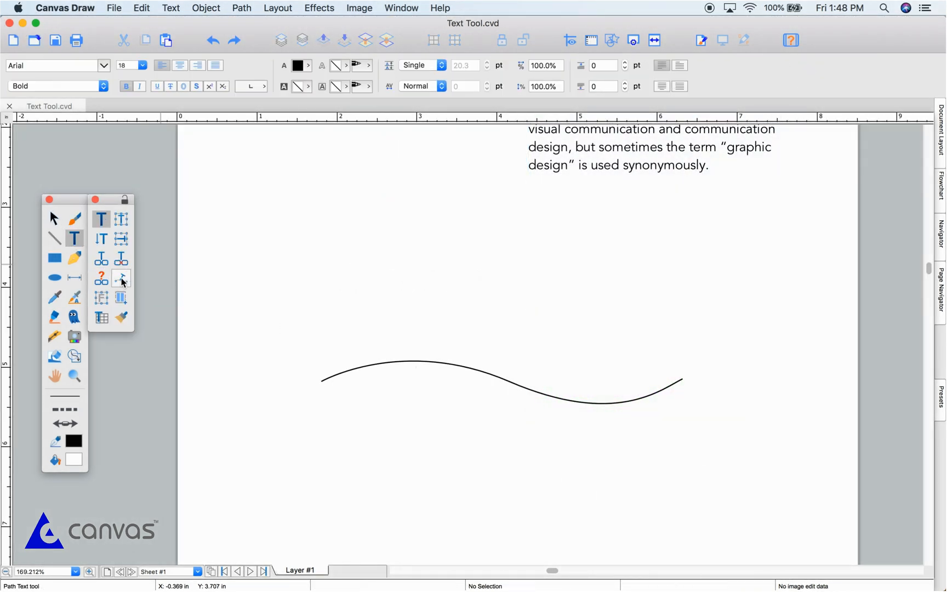
left_click(121, 277)
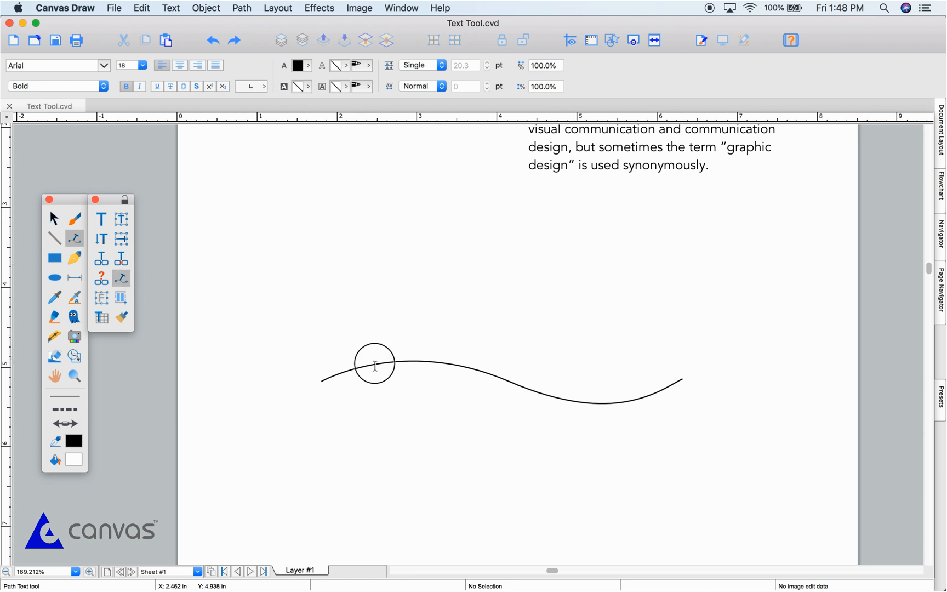
left_click(103, 86)
type("Curved")
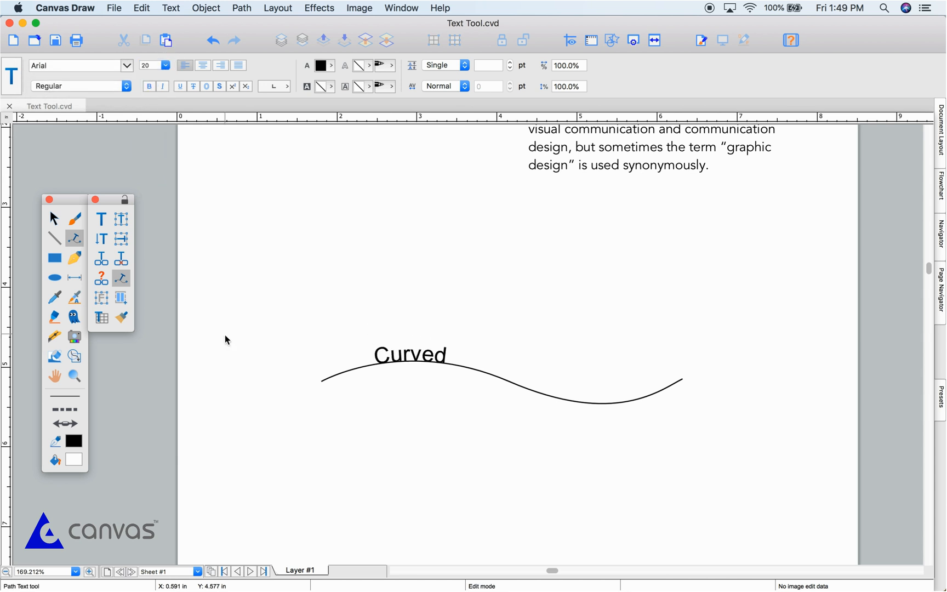
type("text on a")
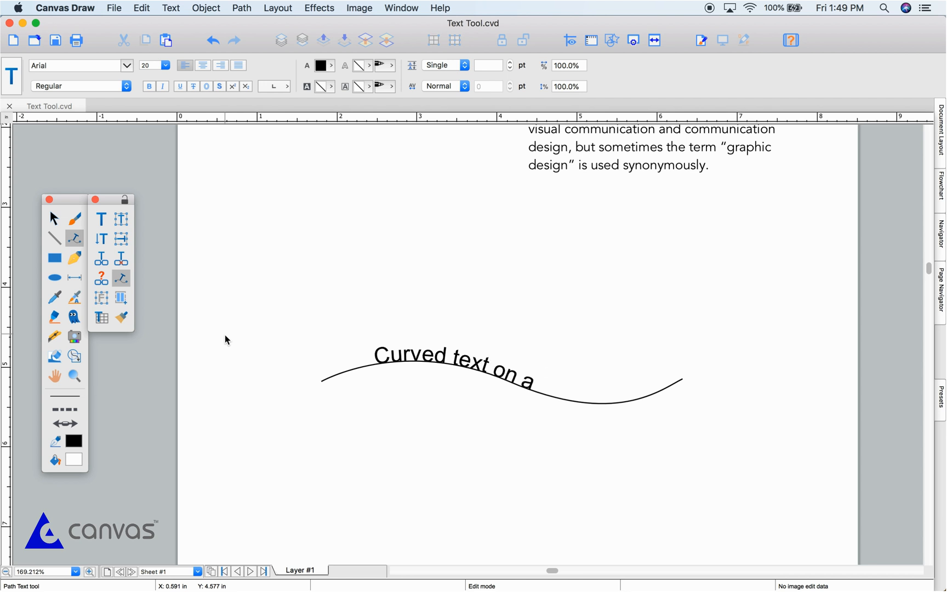
type("line.")
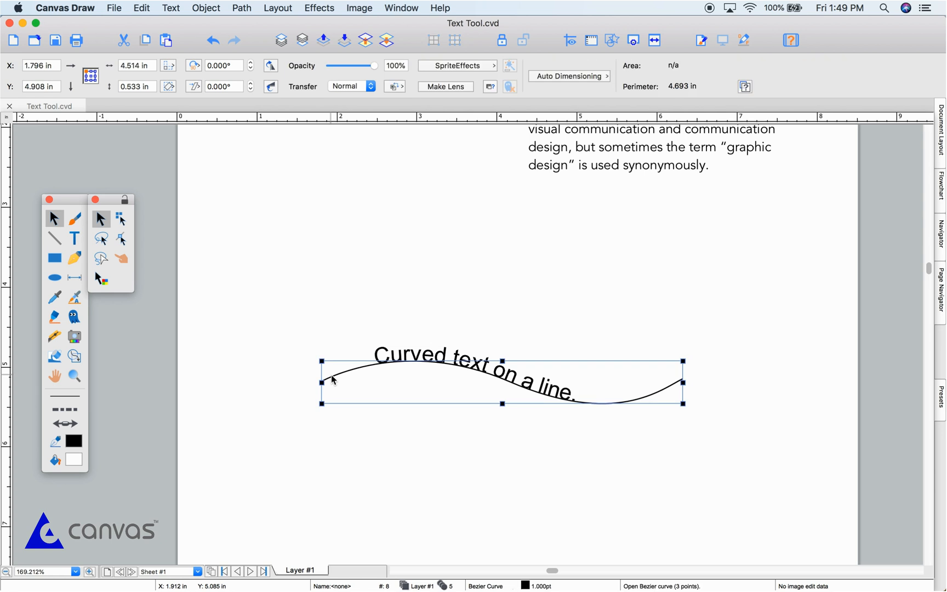
left_click(481, 344)
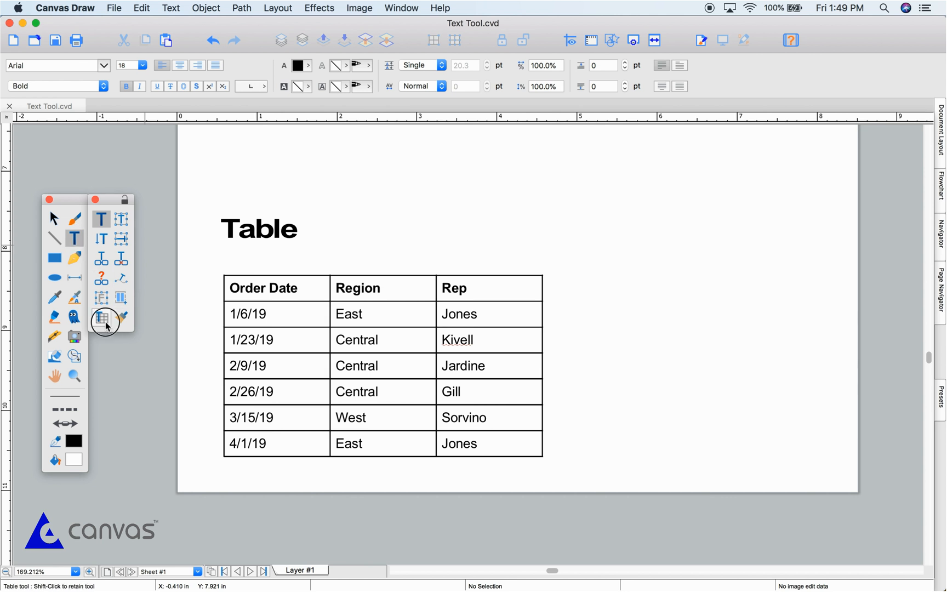
- Insert an empty column after the Rep column in the order table
left_click(105, 318)
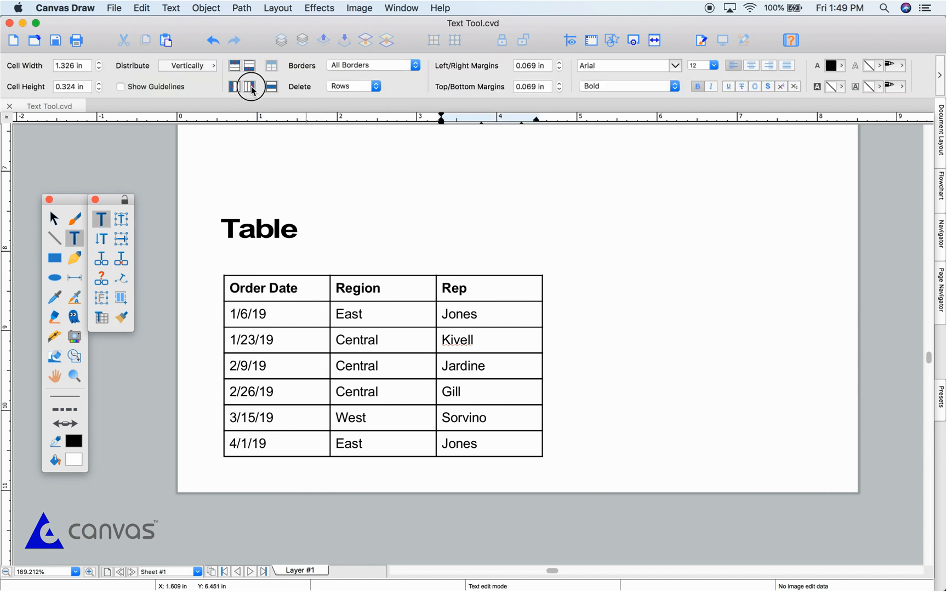
left_click(248, 86)
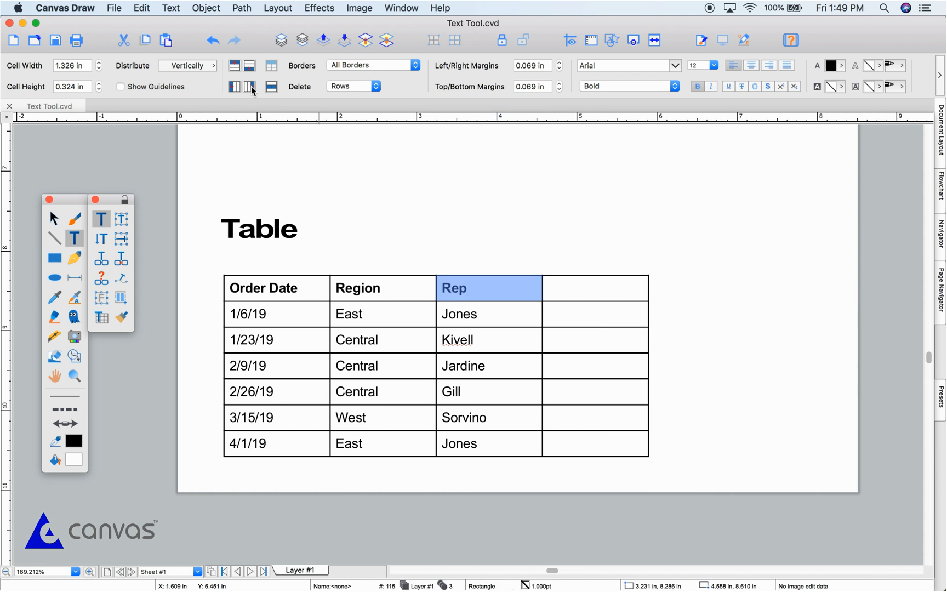
mouse_move(332, 116)
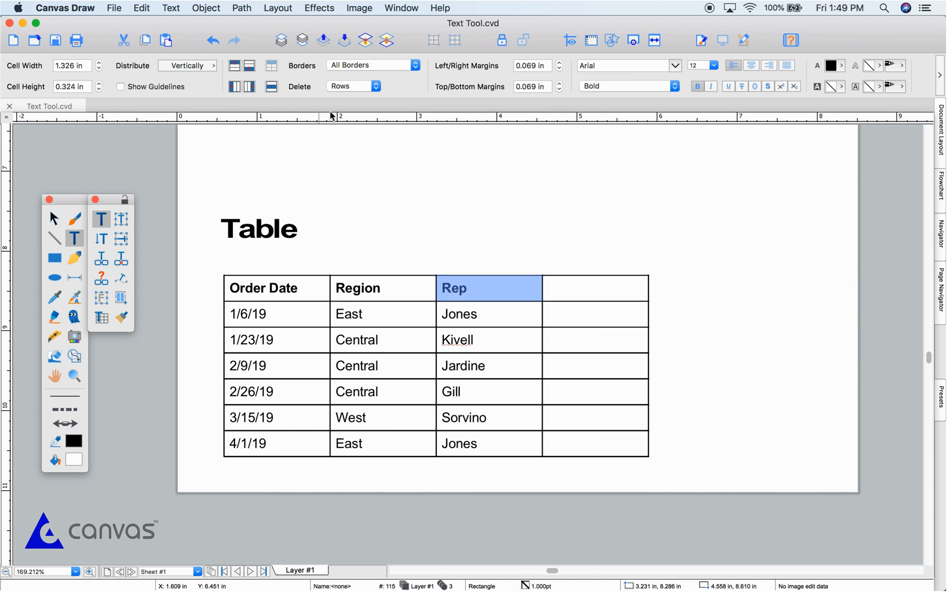
- Select the table's header row and choose a font size for it
left_click(358, 288)
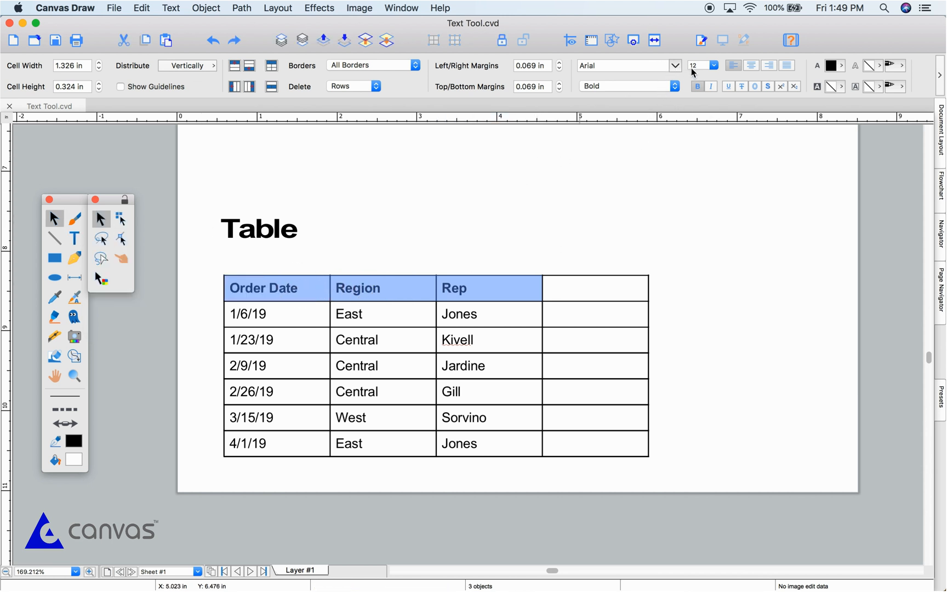
left_click(713, 66)
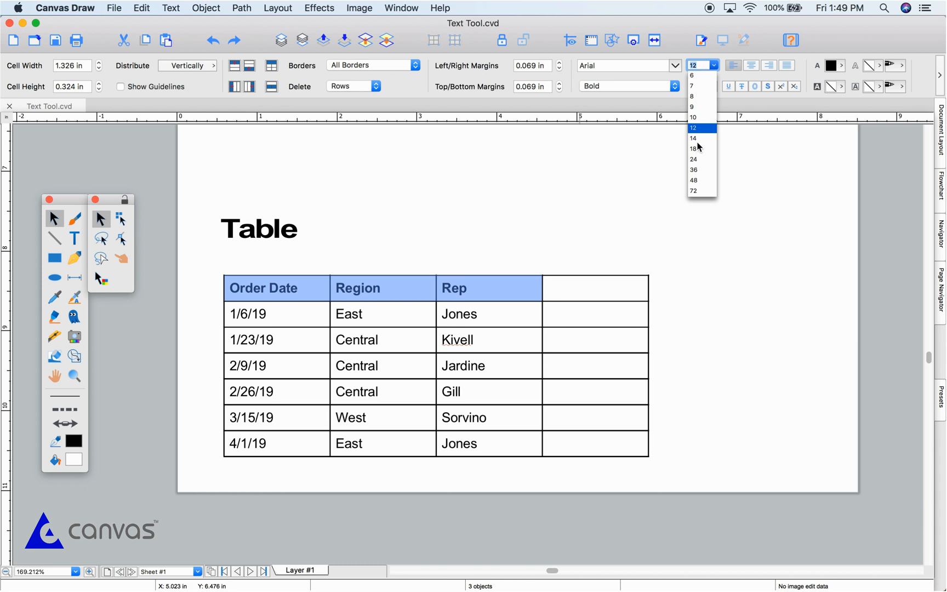
left_click(693, 138)
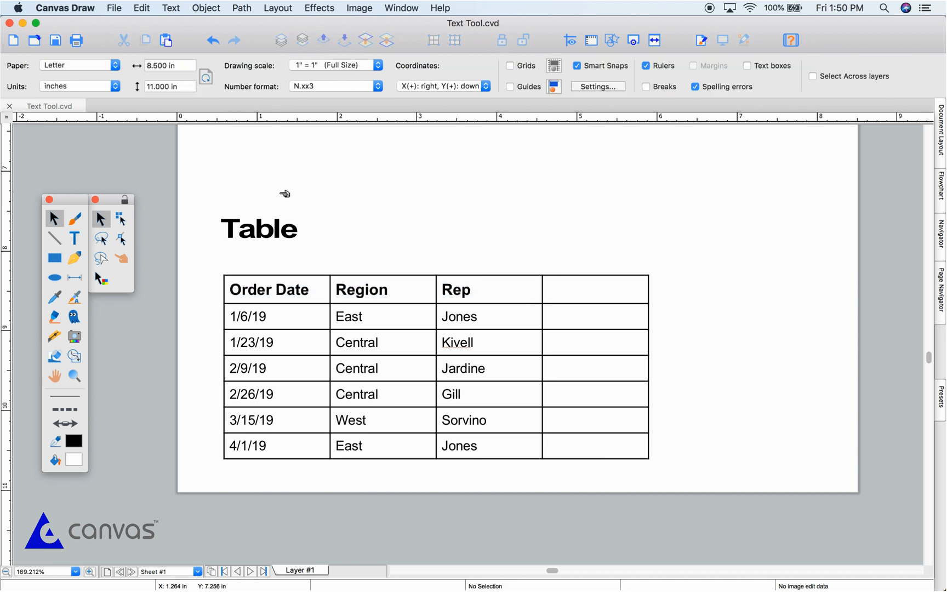
- Show the Type palette via Window > Palettes, displaying Arial Bold 18 pt
left_click(400, 8)
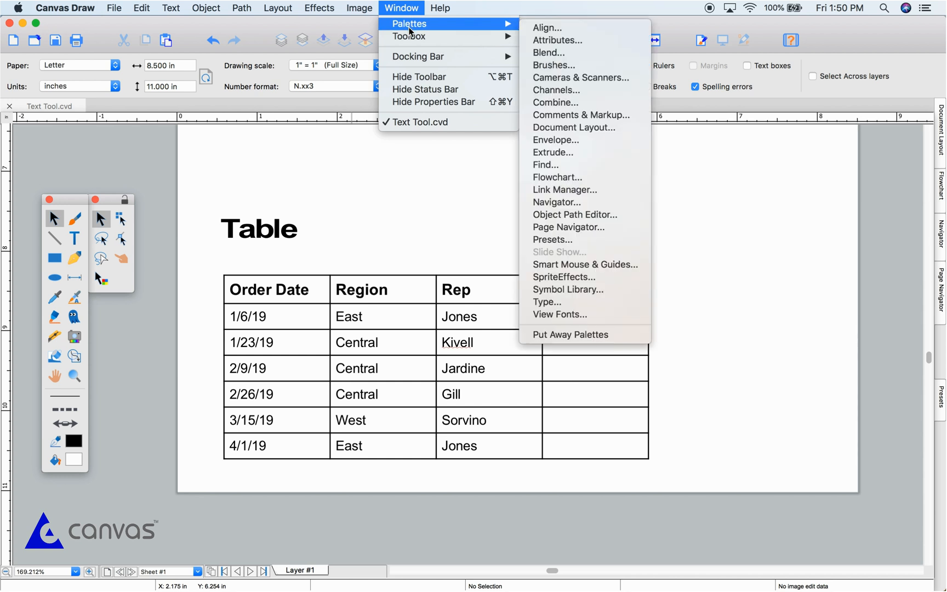
mouse_move(547, 303)
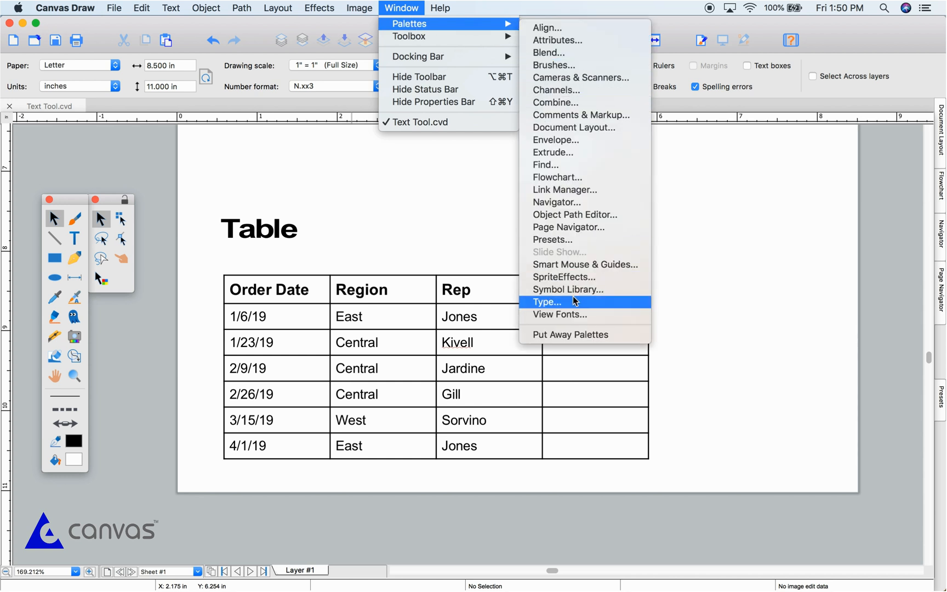
left_click(547, 302)
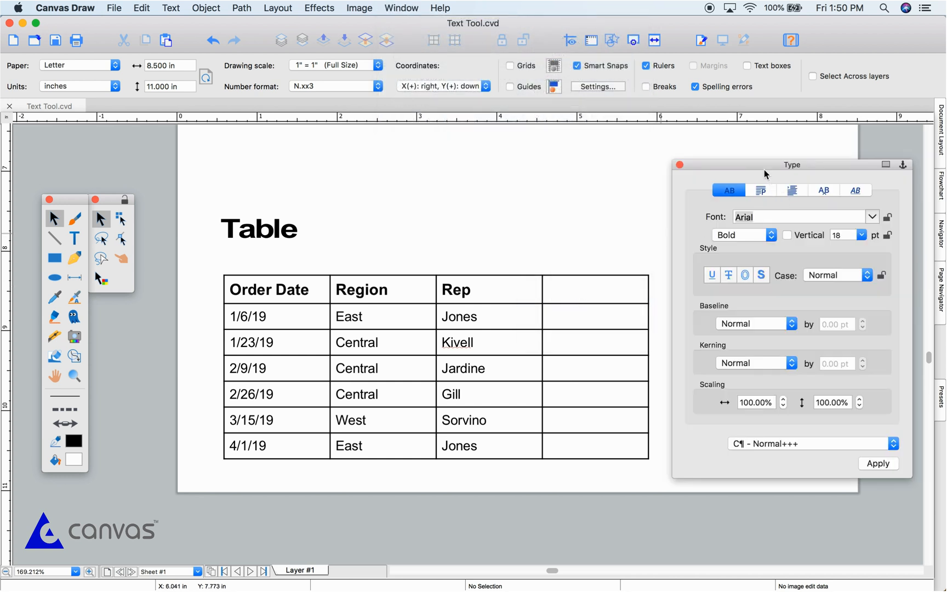